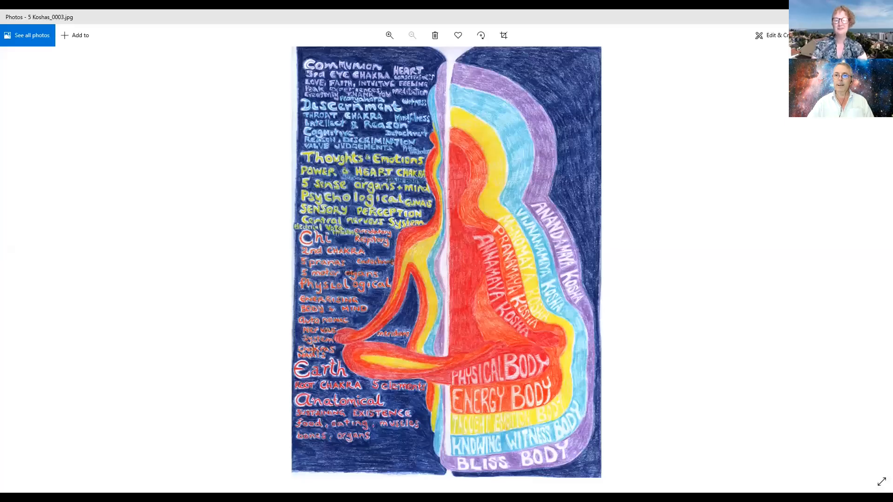
{"action": "mouse_move", "coordinate": [636, 386]}
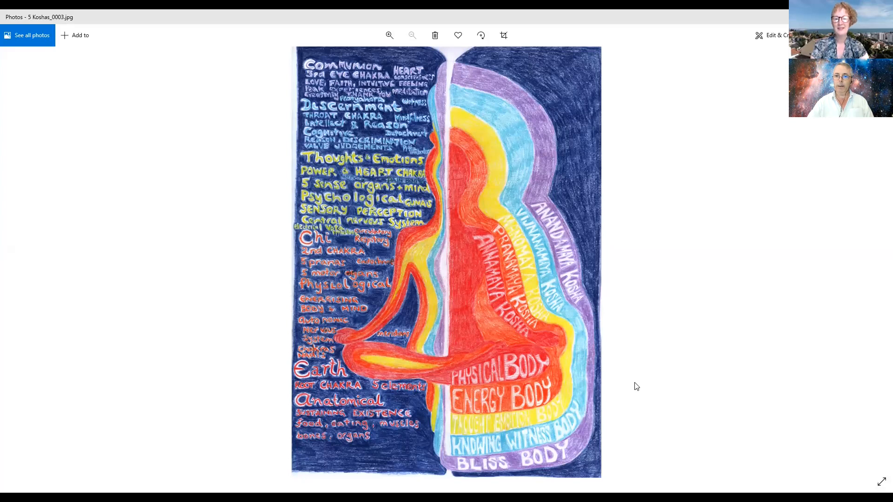